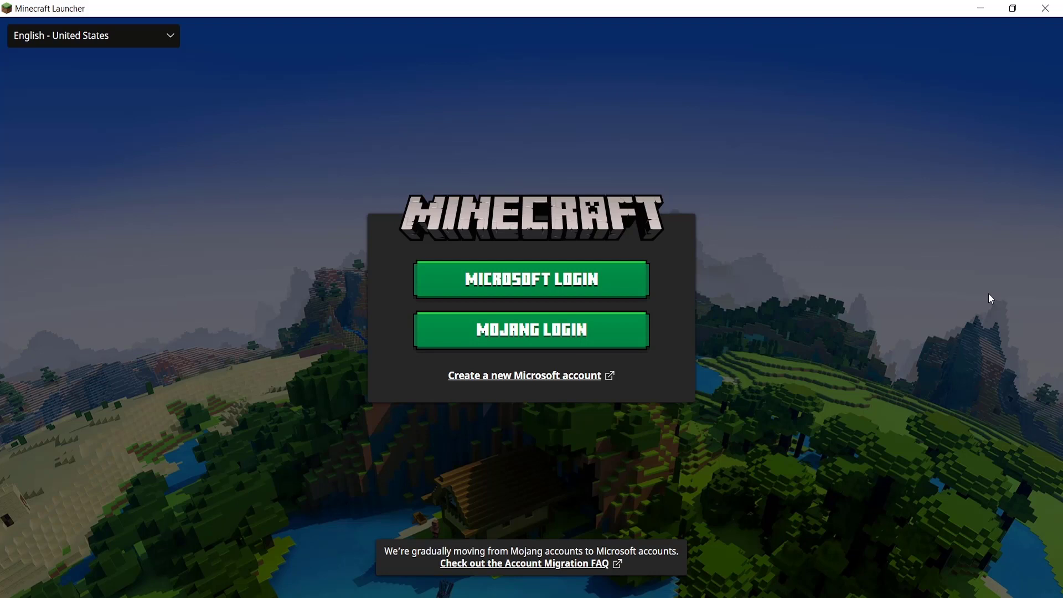
pyautogui.moveTo(398, 83)
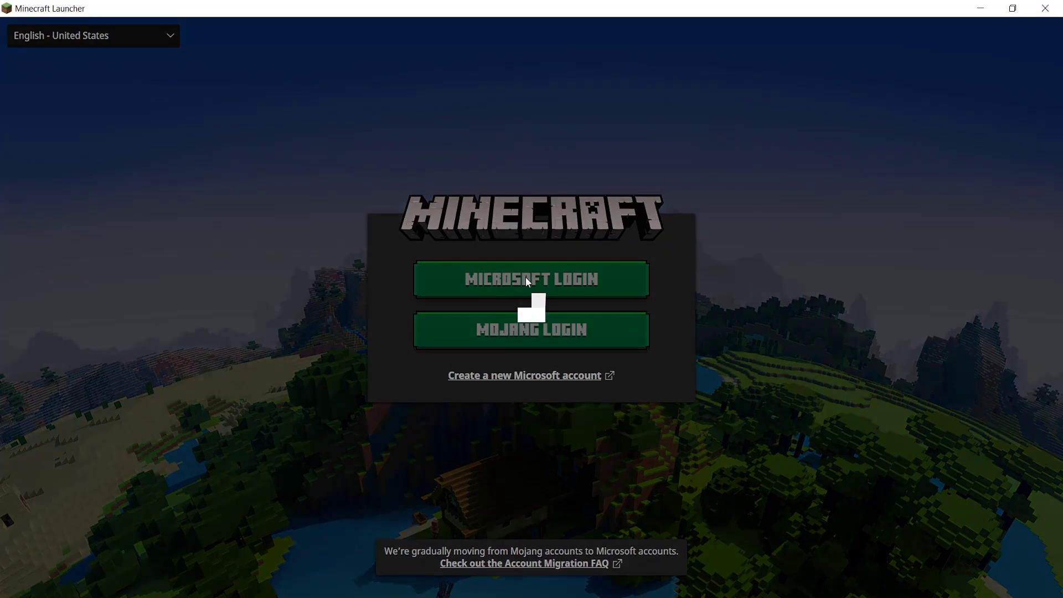
# Sign in with the Microsoft account until the Xbox welcome-back screen appears
pyautogui.click(531, 278)
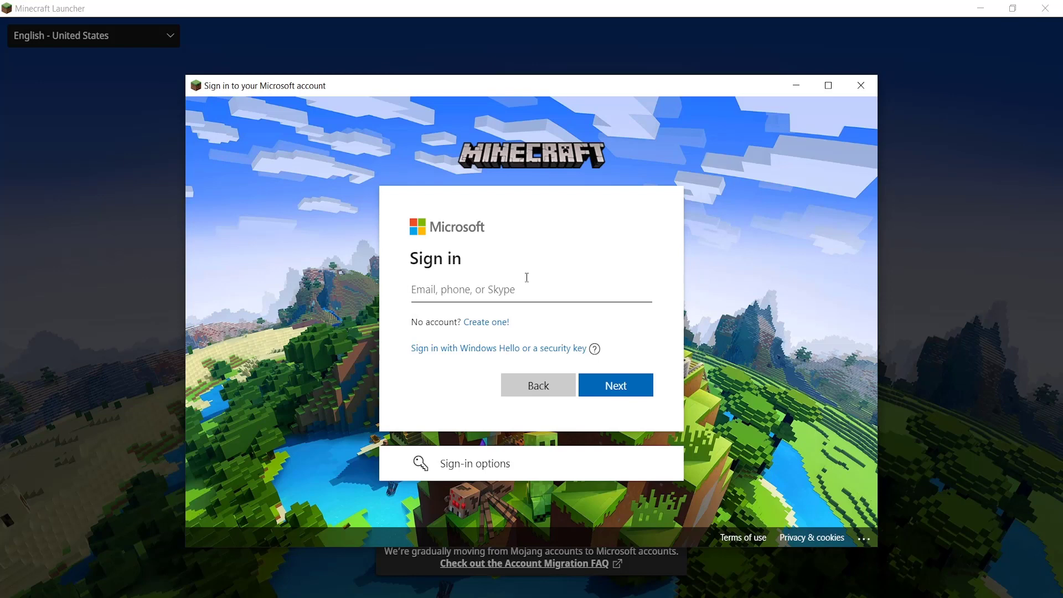
pyautogui.click(531, 289)
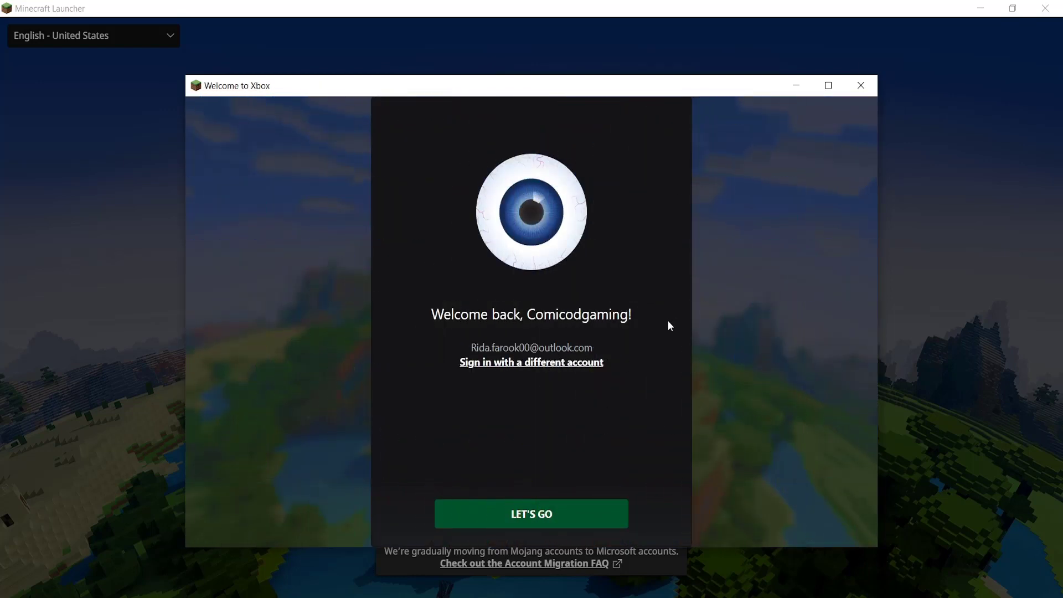
# Accept Let's Go on the Xbox welcome so the Java Edition play page loads
pyautogui.click(531, 514)
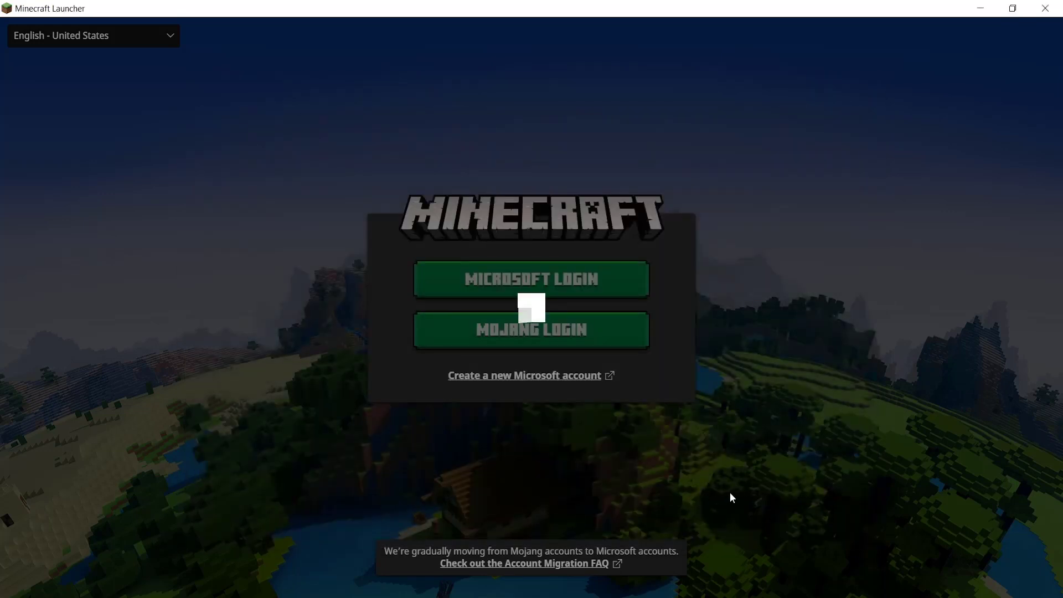
pyautogui.click(531, 279)
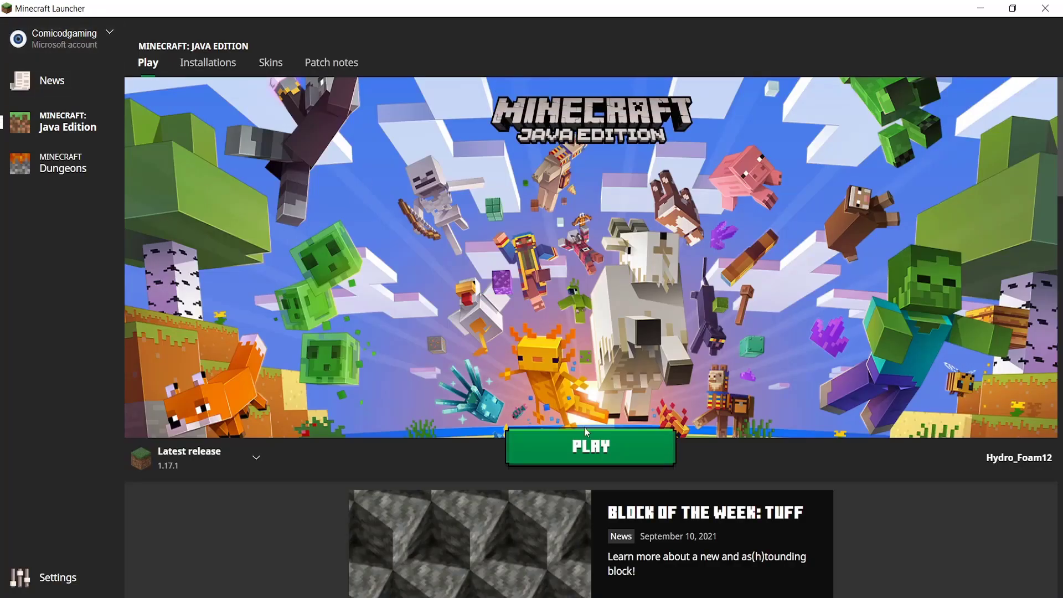
pyautogui.moveTo(521, 459)
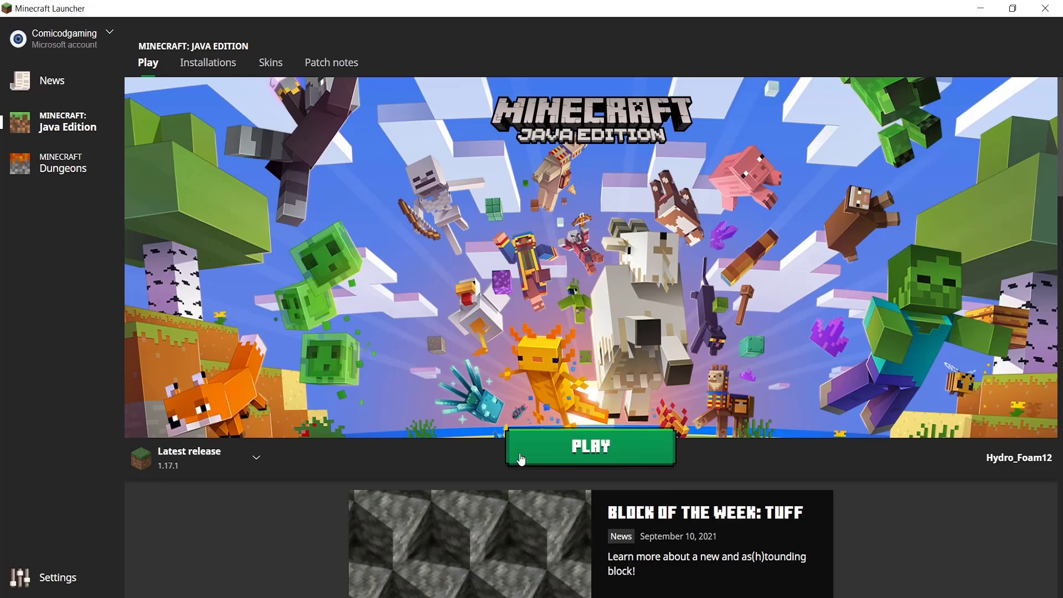
pyautogui.moveTo(712, 473)
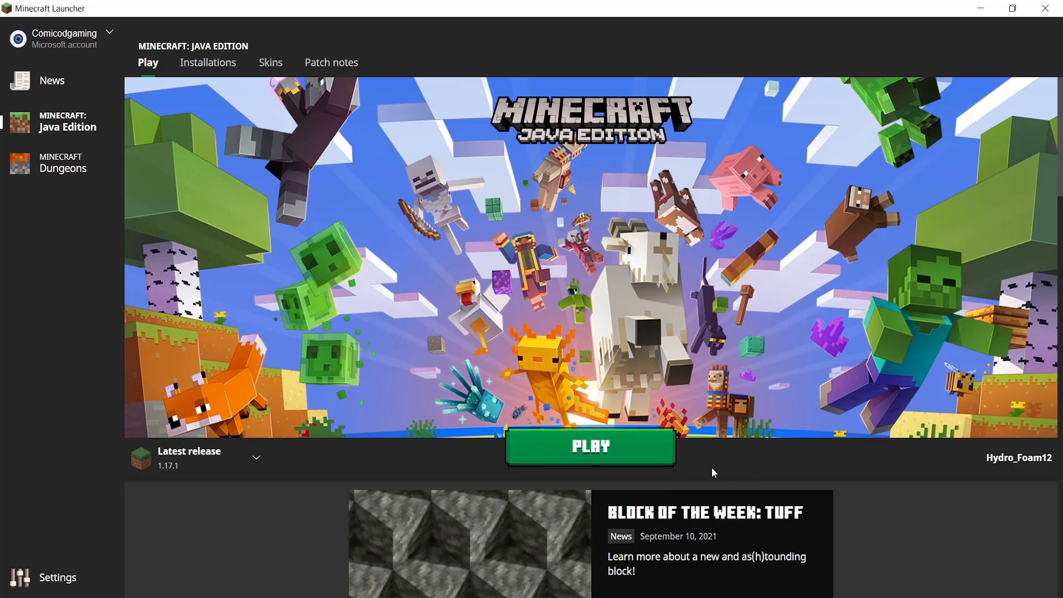